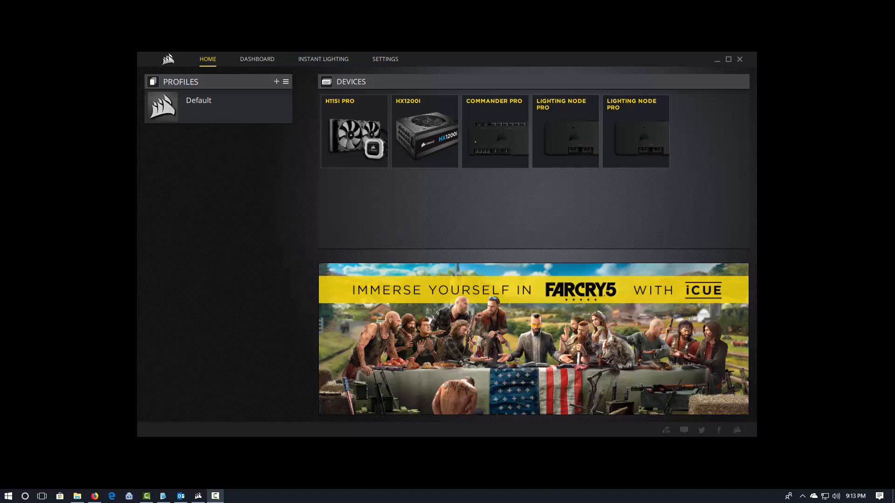
{"action": "mouse_move", "coordinate": [180, 180]}
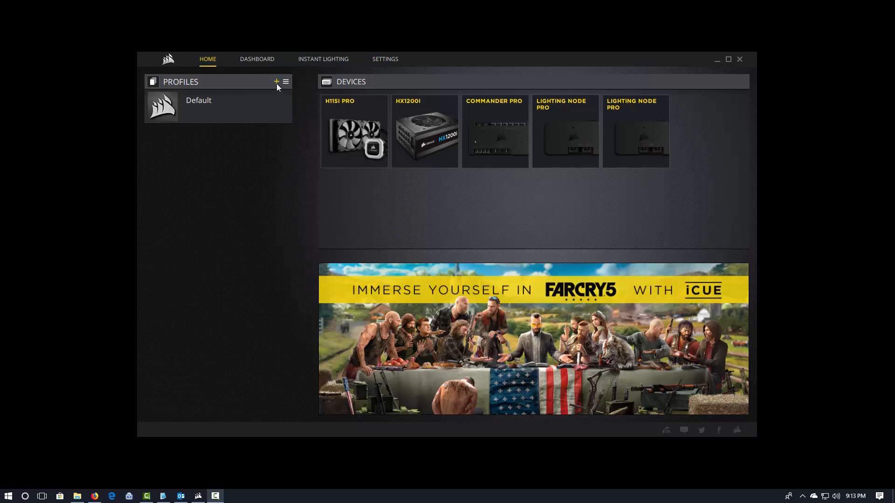
Expand the profile manager to show all profiles with Default's settings
{"action": "left_click", "coordinate": [277, 82]}
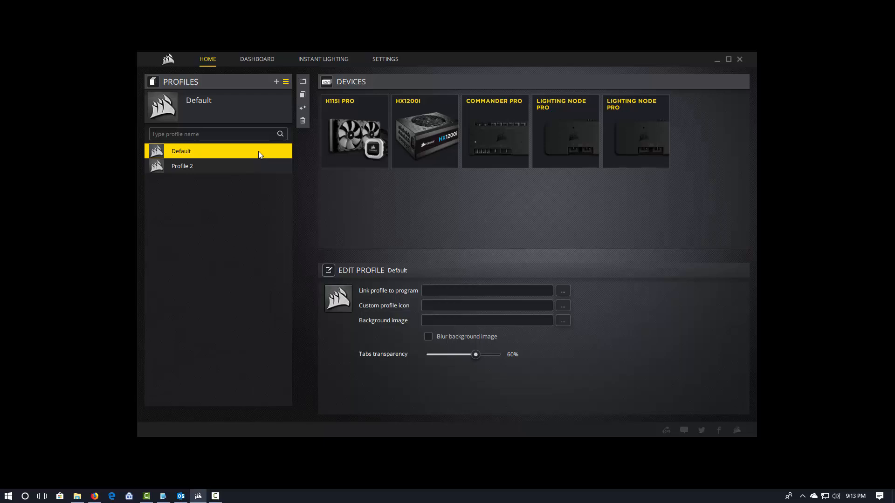
{"action": "mouse_move", "coordinate": [314, 106]}
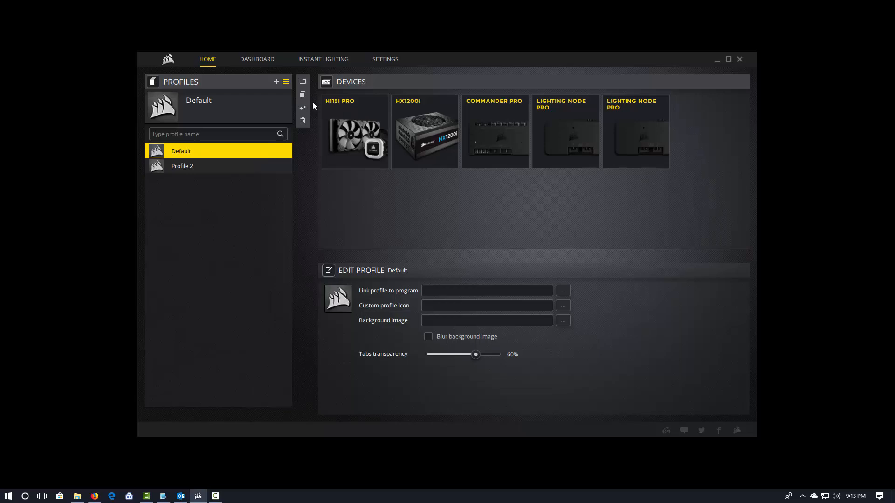
Duplicate Default to create the Copy of Default profile
{"action": "left_click", "coordinate": [302, 95]}
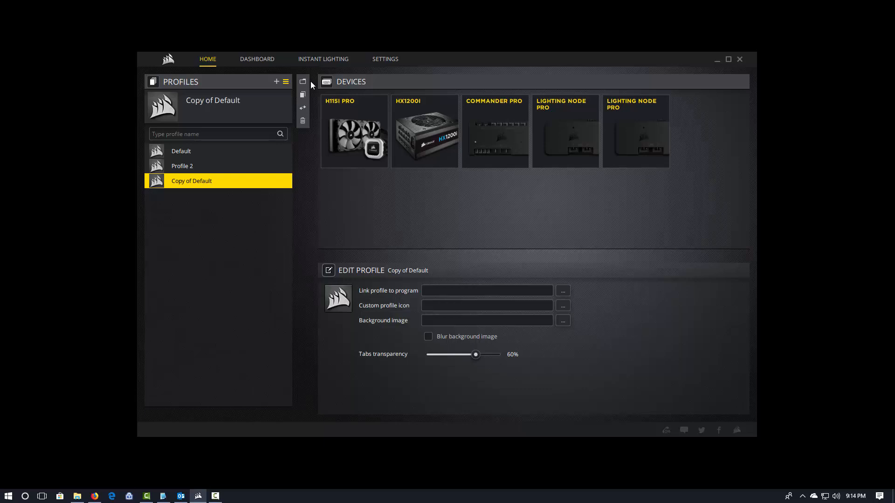
{"action": "mouse_move", "coordinate": [303, 82]}
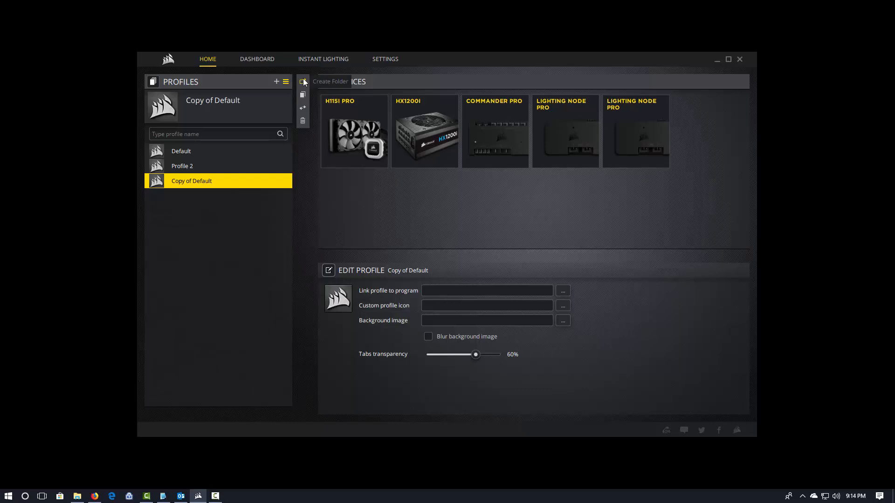
Create two profile folders named Test Profiles and Holiday Profiles
{"action": "left_click", "coordinate": [303, 82]}
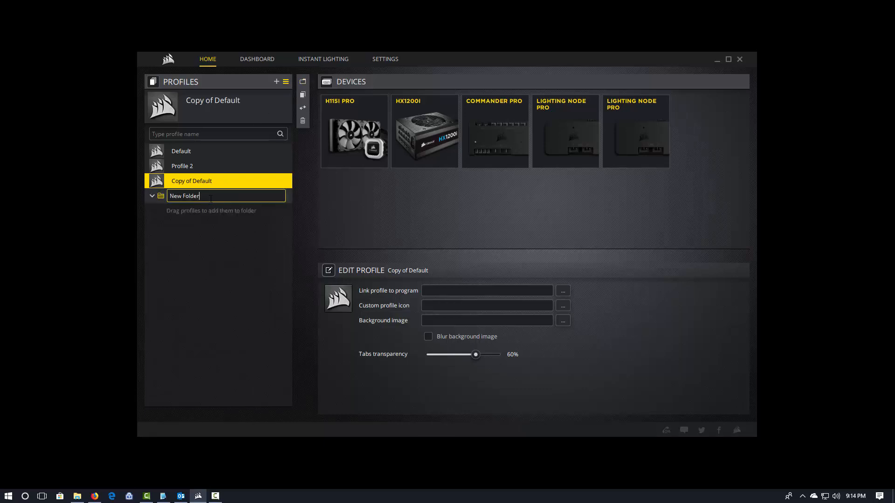
{"action": "type", "text": "Test"}
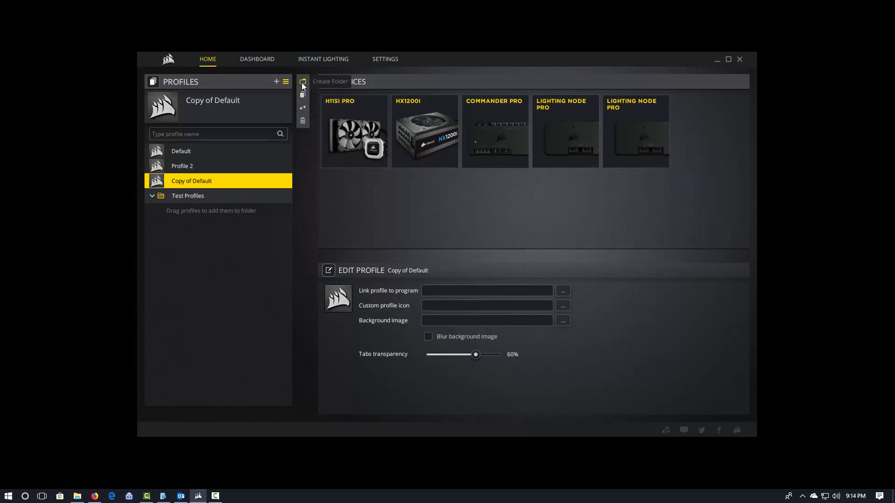
{"action": "left_click", "coordinate": [303, 82]}
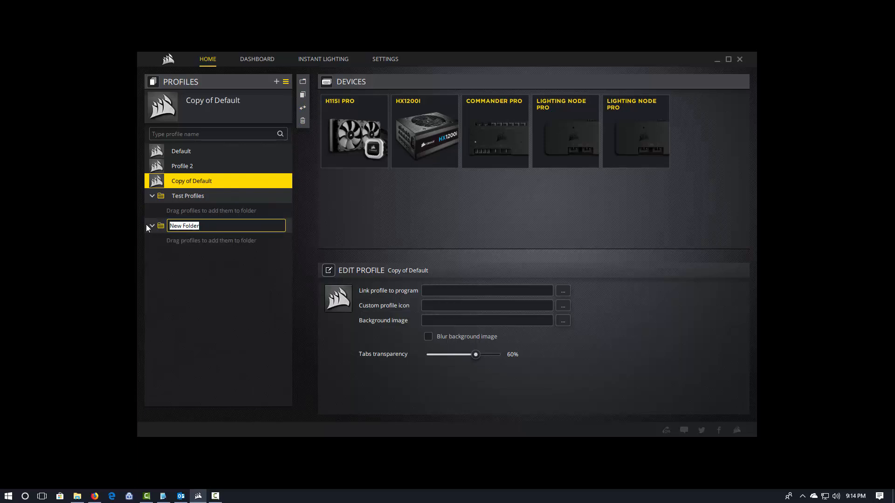
{"action": "type", "text": "Holiday P"}
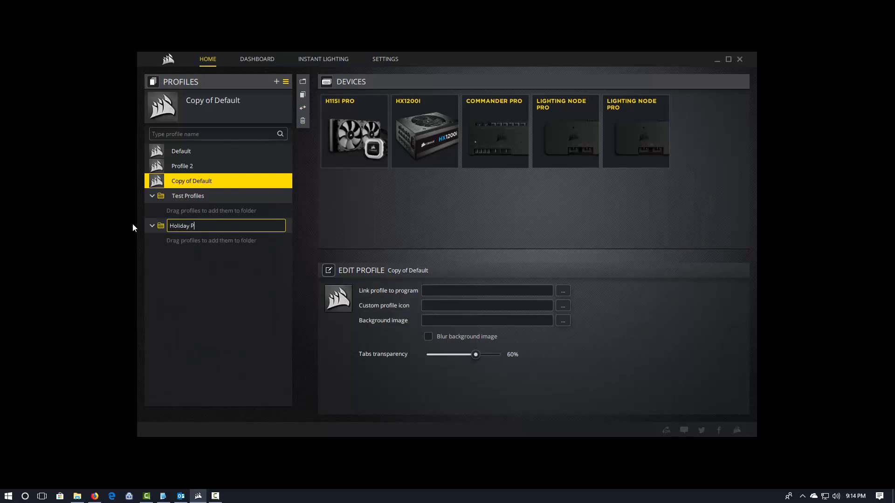
{"action": "type", "text": "rofiles"}
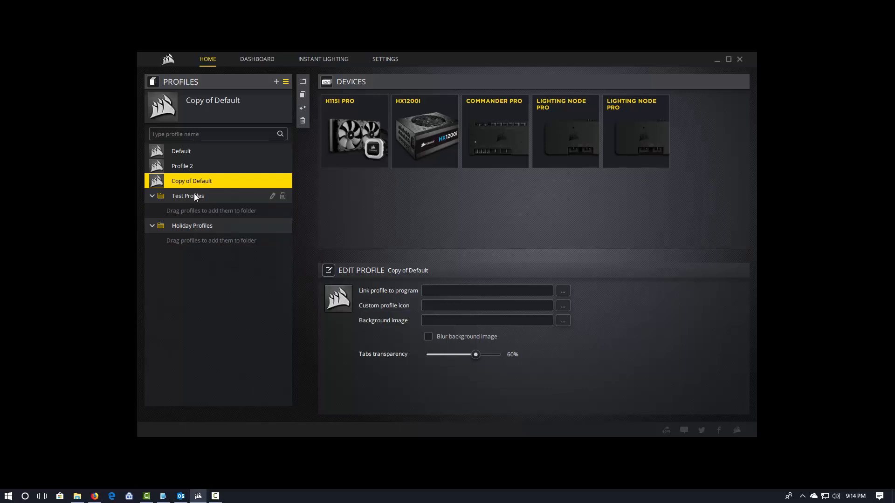
Move Copy of Default into Test Profiles, collapse both folders, and select Default for editing
{"action": "left_click_drag", "start_coordinate": [191, 180], "coordinate": [205, 207]}
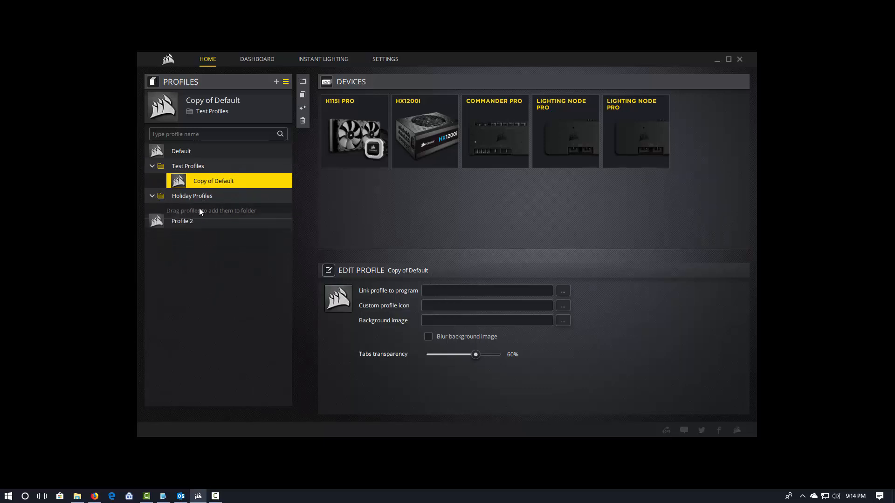
{"action": "left_click", "coordinate": [152, 196]}
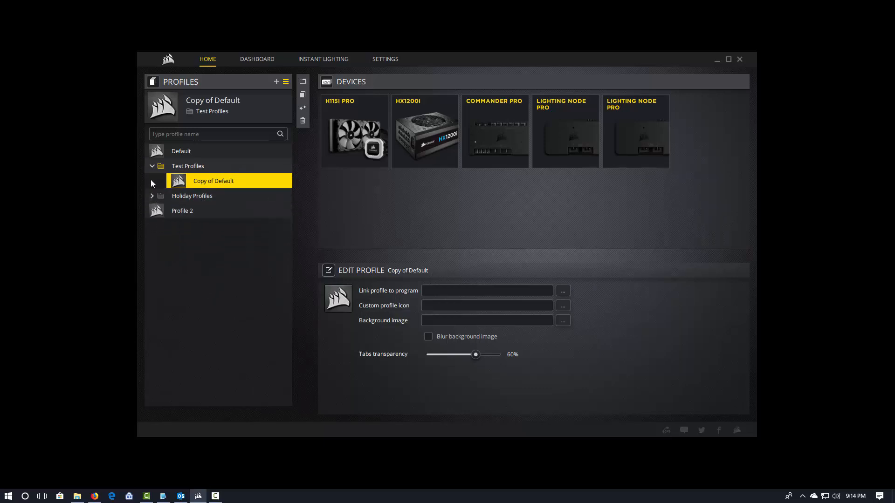
{"action": "left_click", "coordinate": [152, 166]}
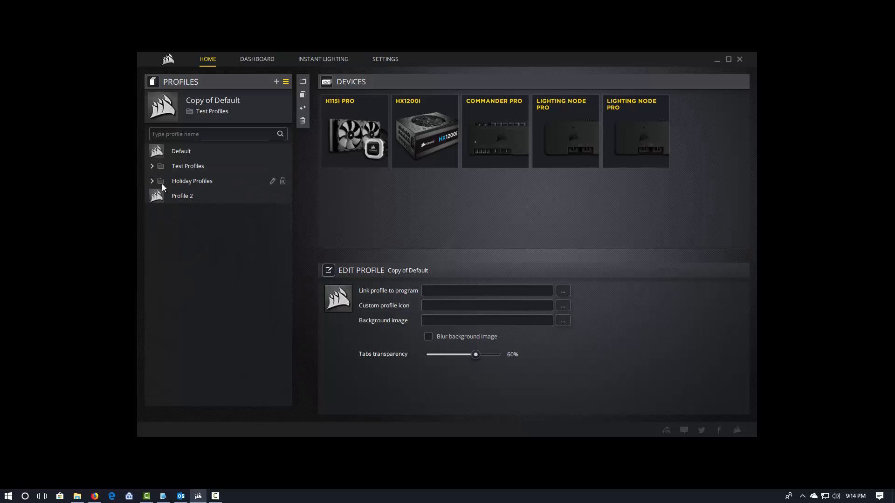
{"action": "mouse_move", "coordinate": [173, 181]}
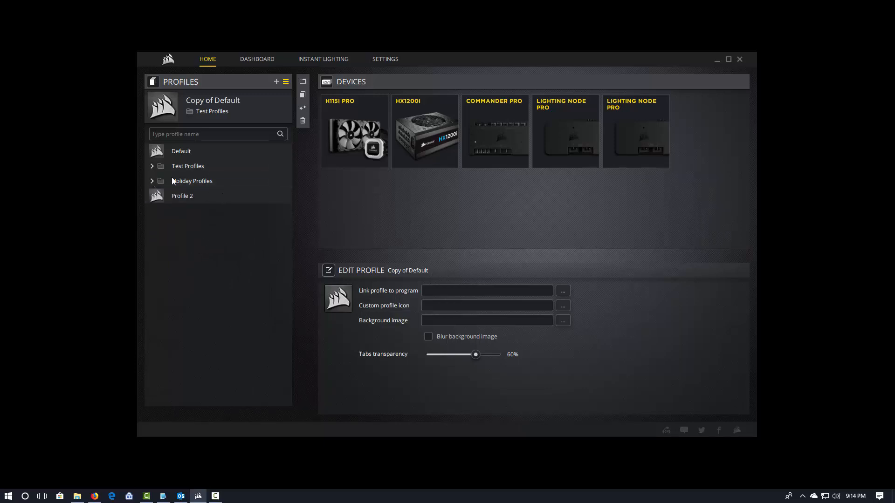
{"action": "left_click", "coordinate": [181, 151]}
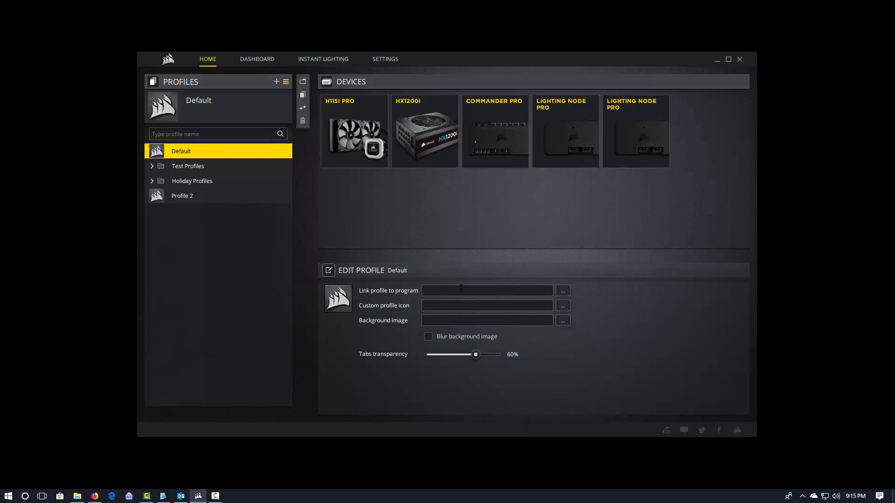
Assign video-icon.jpg from Pictures as Default's custom profile icon
{"action": "left_click", "coordinate": [487, 306]}
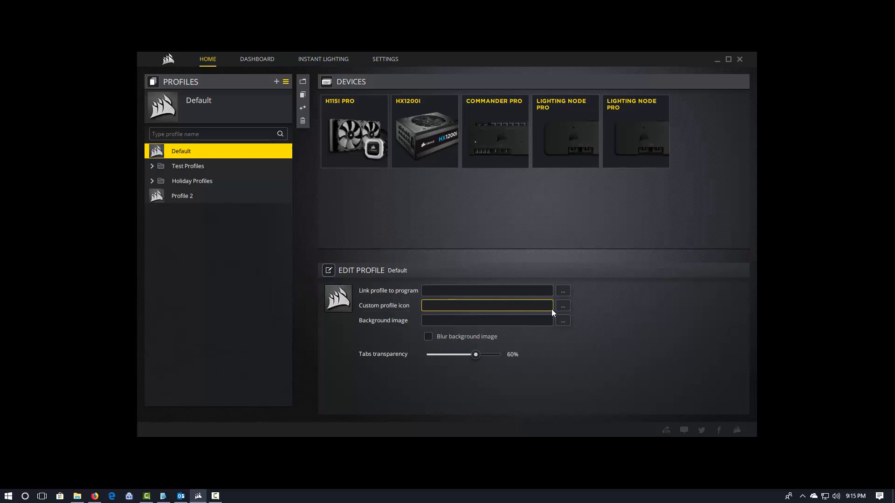
{"action": "left_click", "coordinate": [562, 306]}
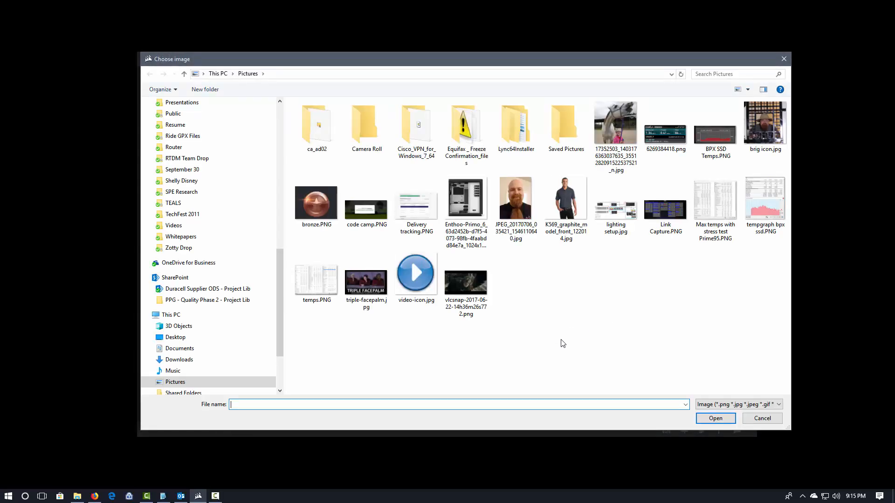
{"action": "left_click", "coordinate": [415, 272]}
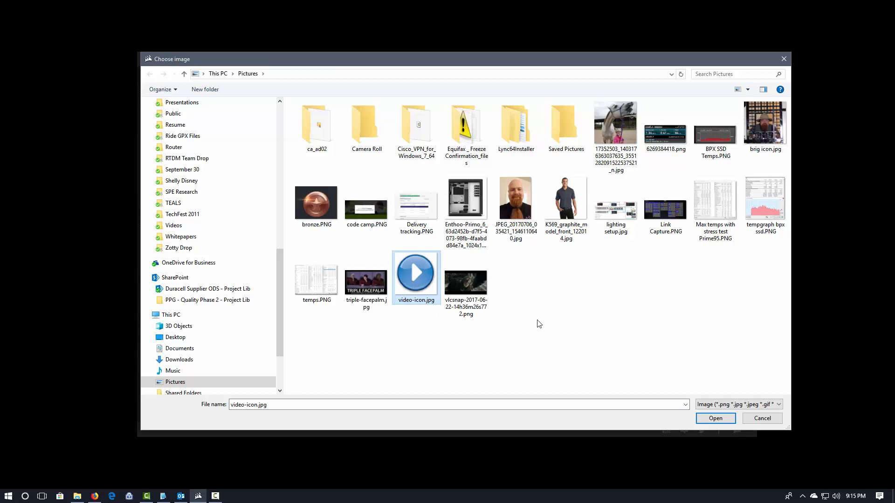
{"action": "left_click", "coordinate": [715, 417]}
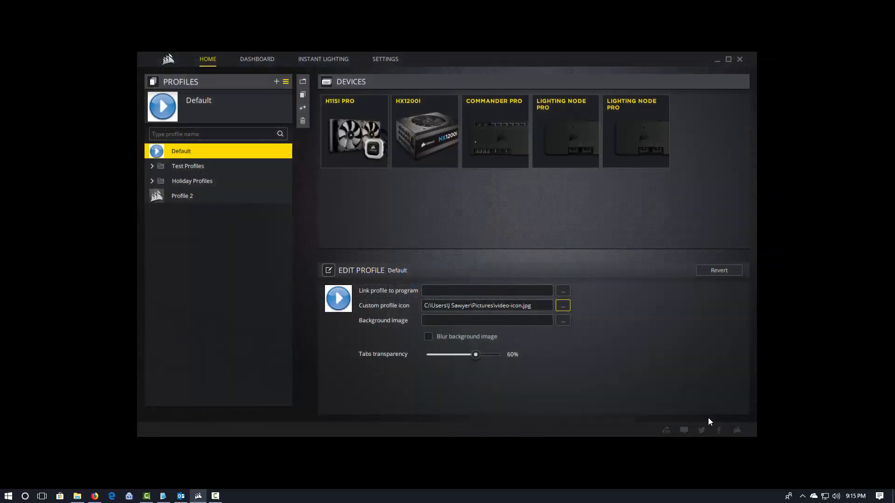
{"action": "mouse_move", "coordinate": [535, 353]}
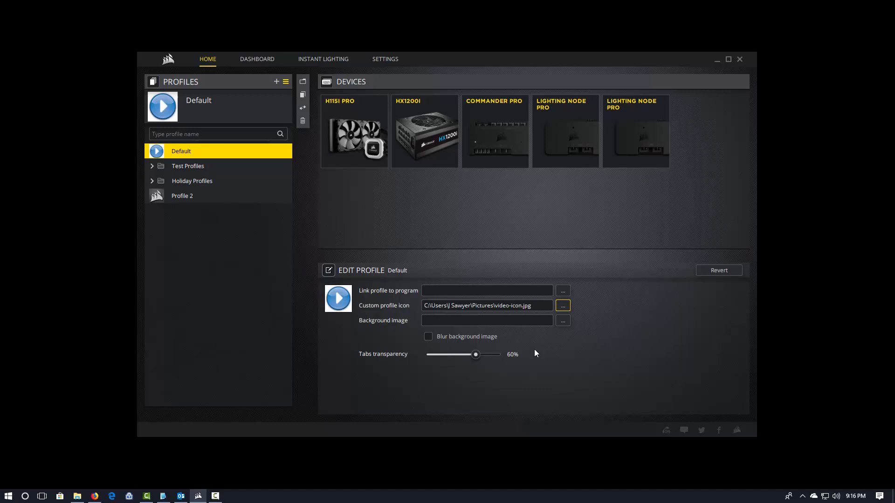
{"action": "mouse_move", "coordinate": [526, 331]}
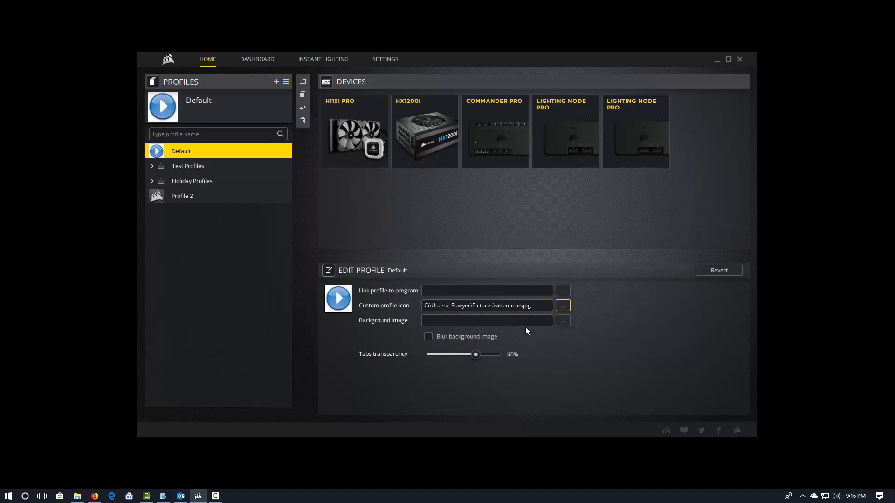
{"action": "left_click", "coordinate": [487, 320]}
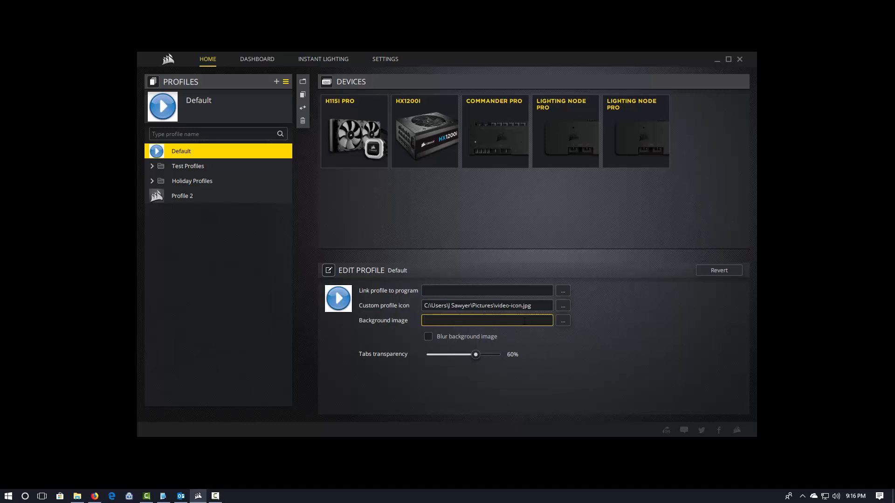
Set Wallpaper-v9-1920x1080.jpg from Forum Pic as Default's background image
{"action": "left_click", "coordinate": [487, 320]}
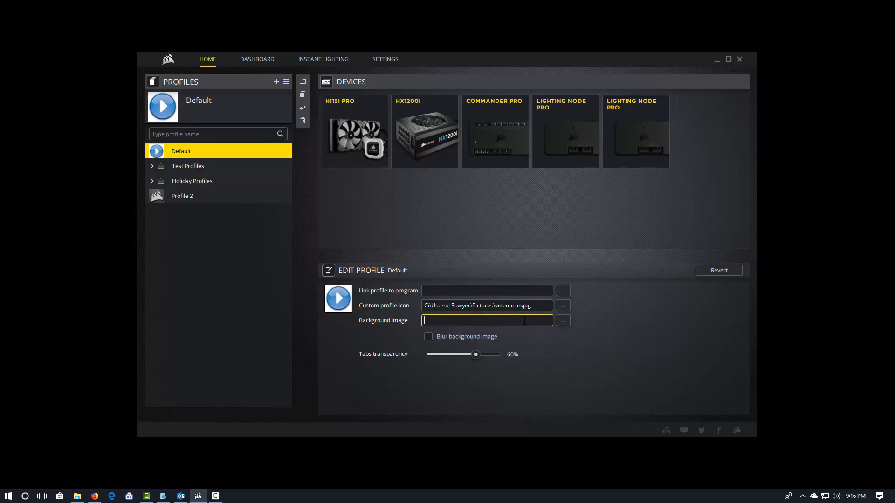
{"action": "left_click", "coordinate": [562, 320]}
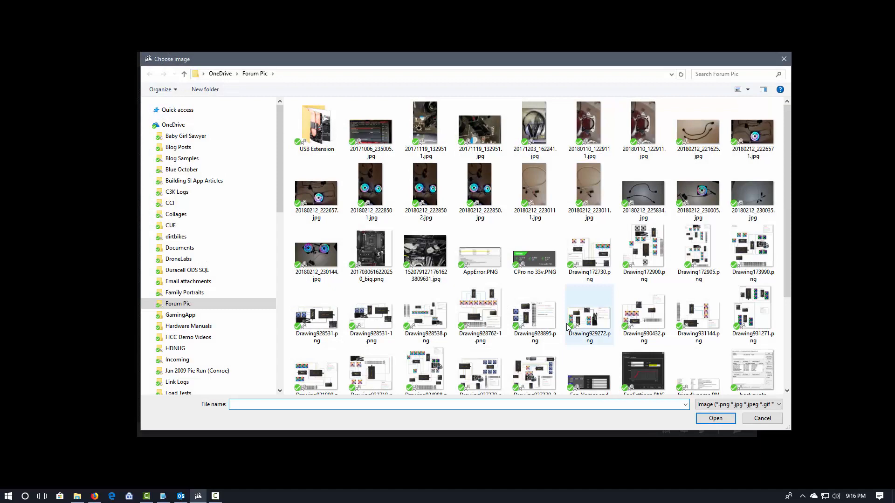
{"action": "scroll", "scroll_direction": "down", "scroll_amount": 3}
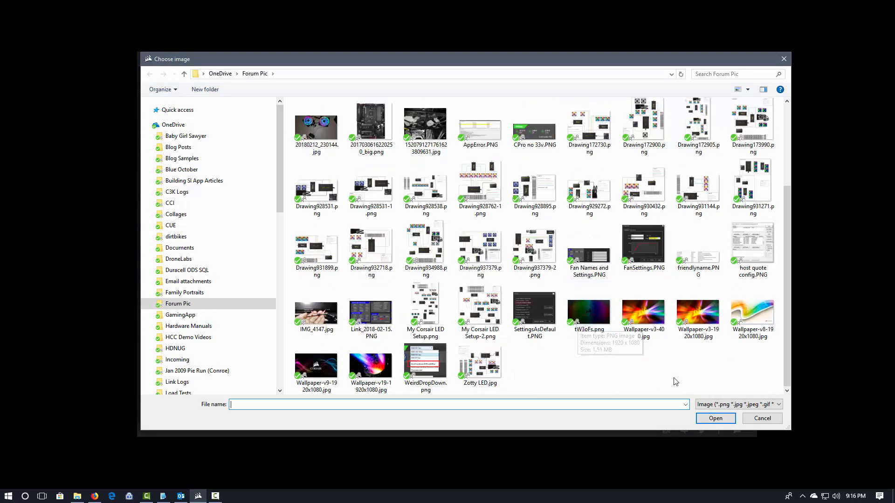
{"action": "mouse_move", "coordinate": [652, 385]}
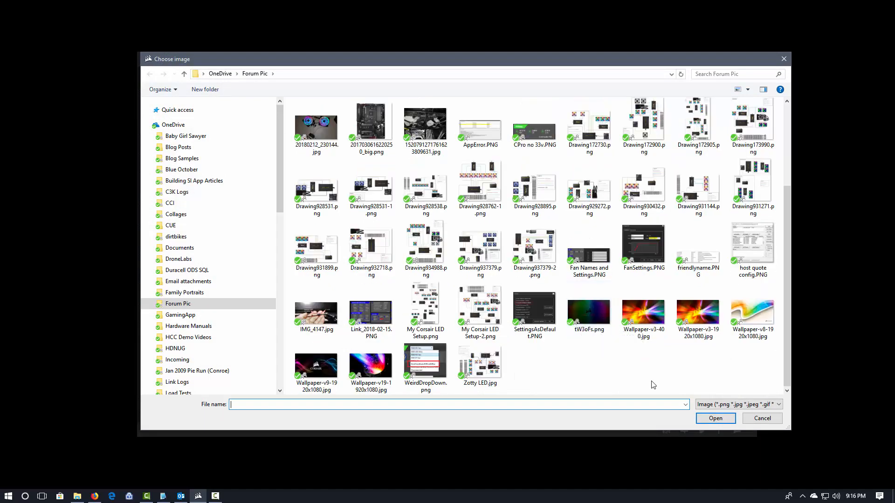
{"action": "mouse_move", "coordinate": [316, 363]}
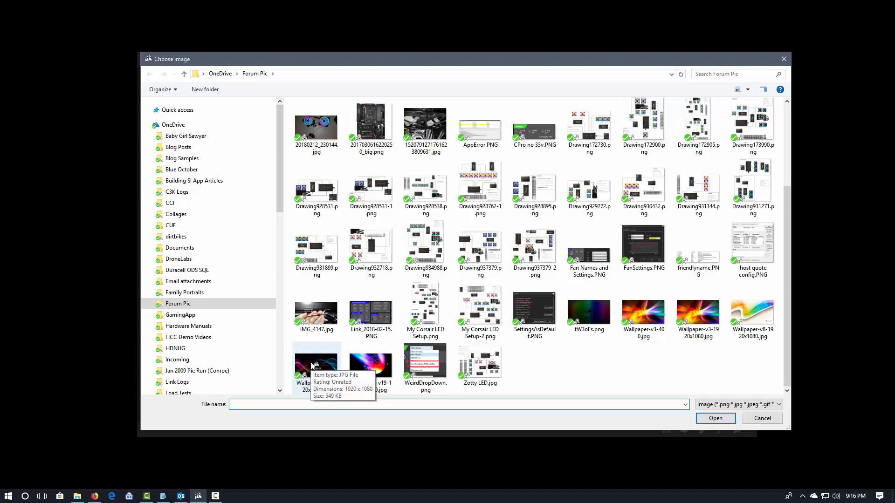
{"action": "left_click", "coordinate": [316, 366]}
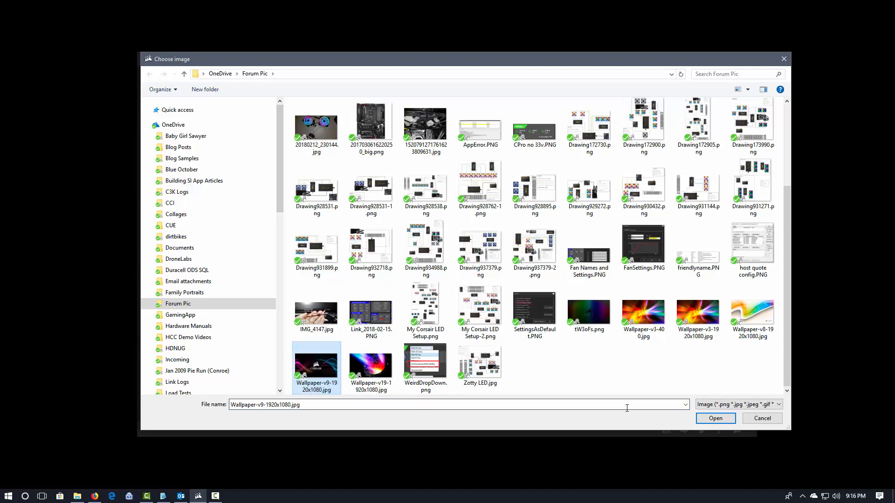
{"action": "left_click", "coordinate": [715, 417]}
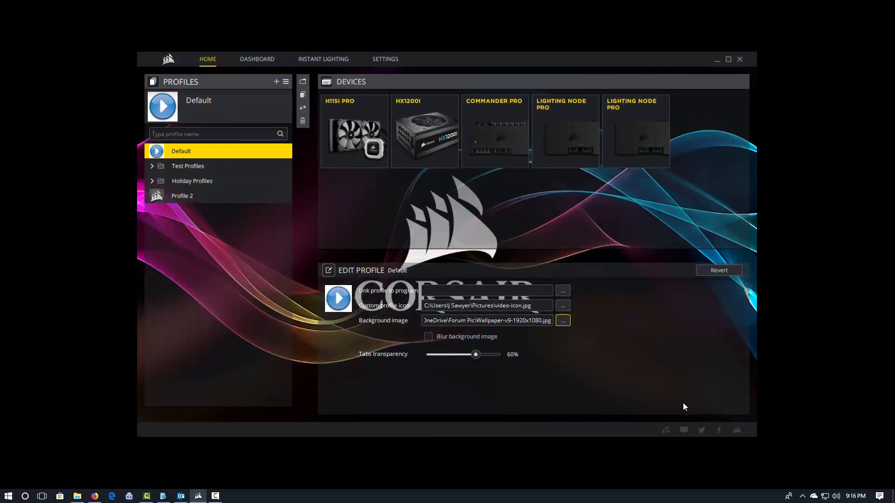
{"action": "mouse_move", "coordinate": [691, 324]}
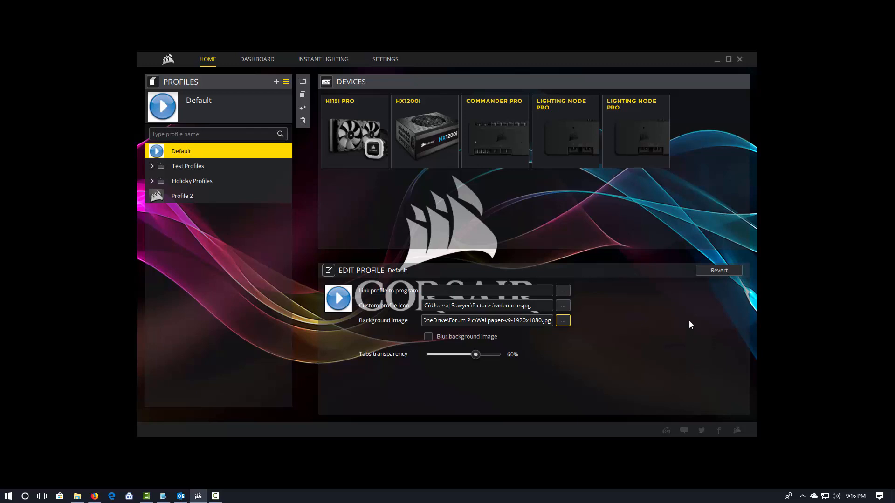
{"action": "mouse_move", "coordinate": [416, 354]}
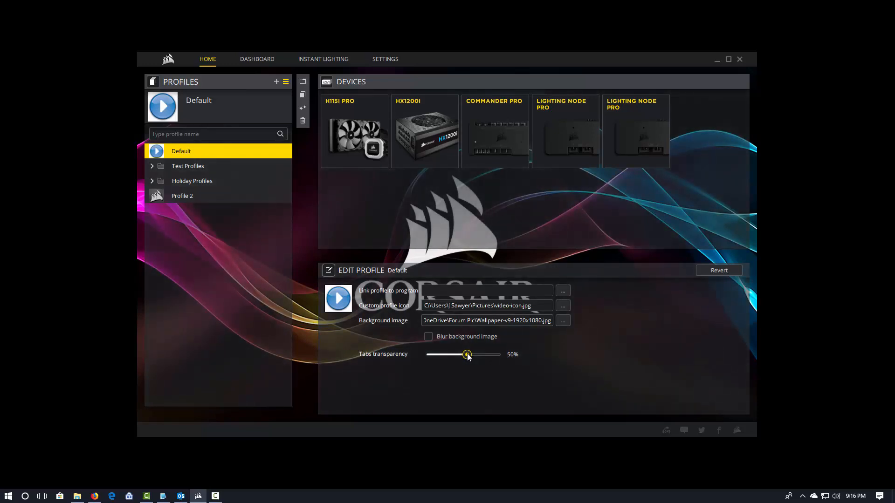
{"action": "mouse_move", "coordinate": [645, 360]}
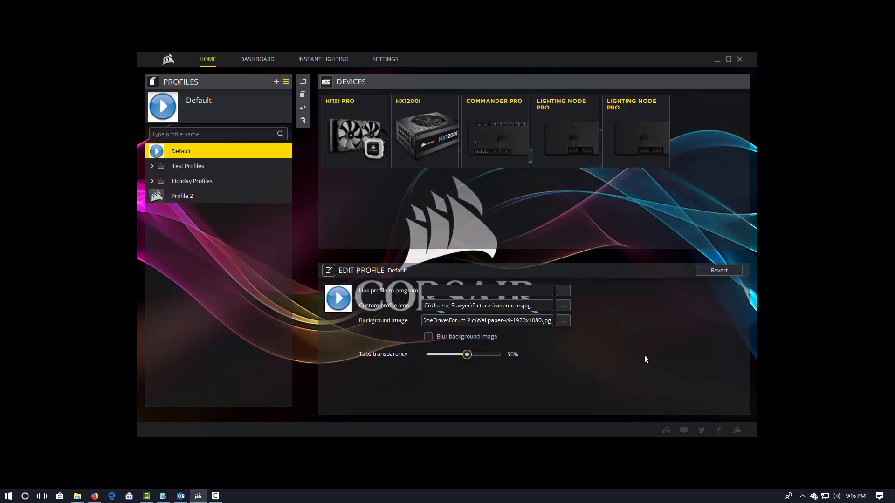
{"action": "mouse_move", "coordinate": [382, 313]}
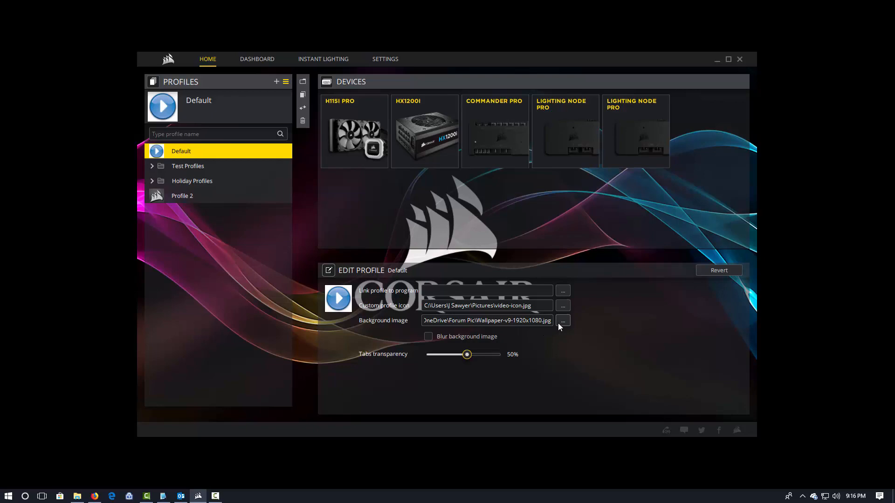
Reopen the background image chooser after setting tabs transparency to 50%
{"action": "left_click", "coordinate": [563, 320]}
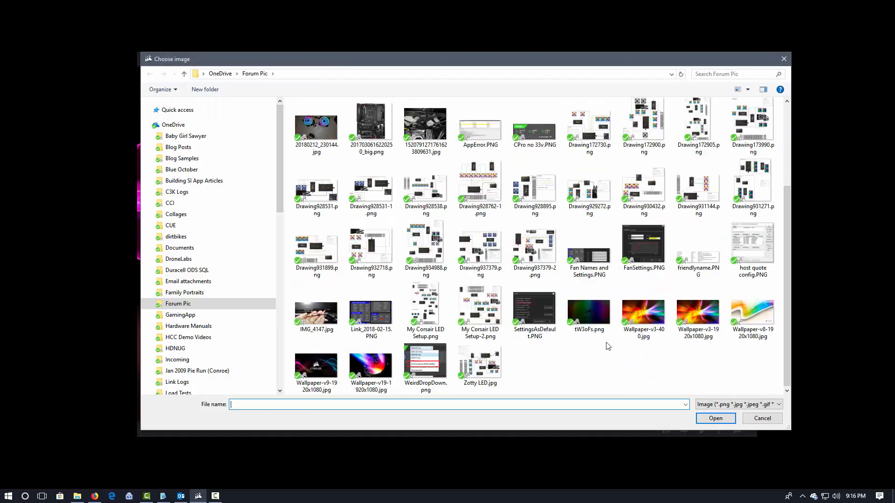
{"action": "mouse_move", "coordinate": [622, 343]}
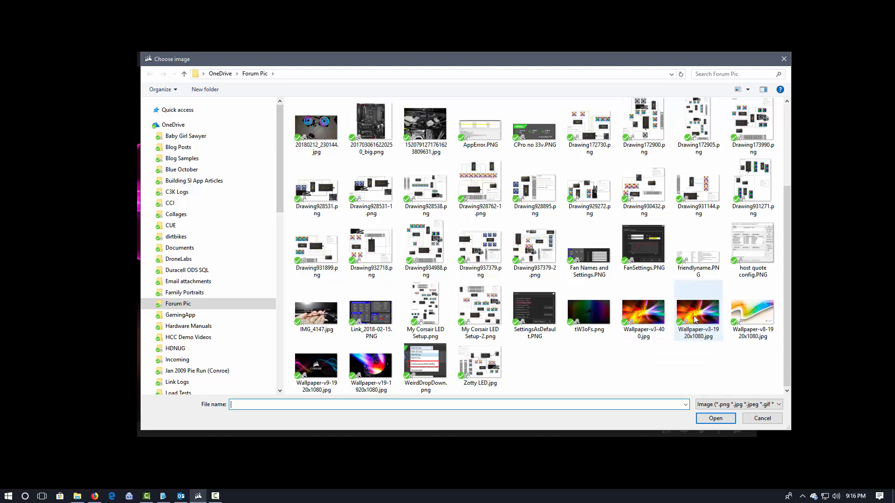
Replace the background with Wallpaper-v3-1920x1080.jpg
{"action": "left_click", "coordinate": [715, 418]}
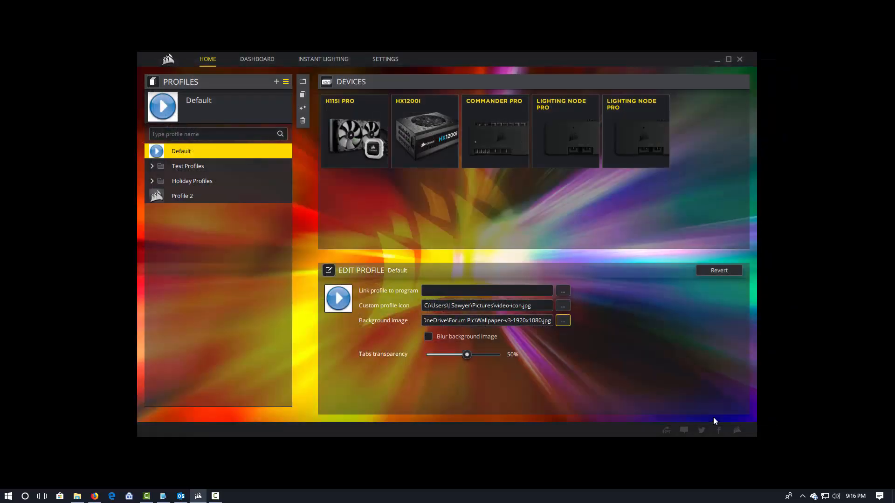
{"action": "mouse_move", "coordinate": [672, 358]}
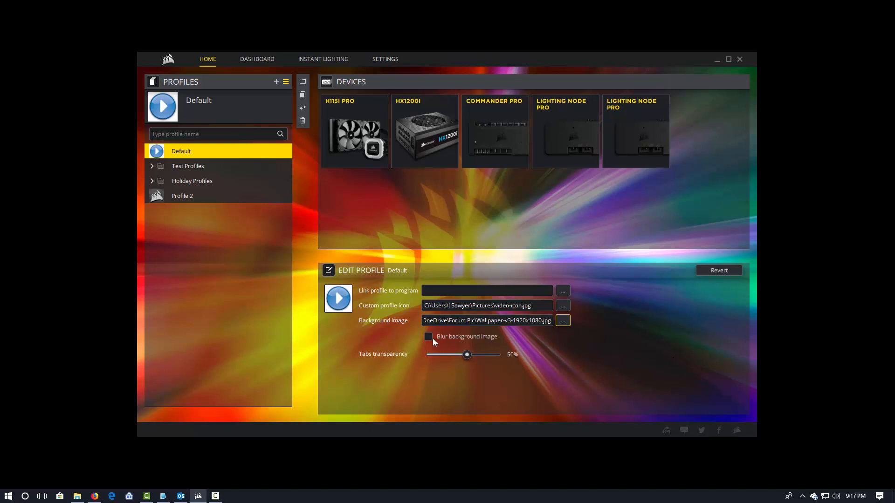
{"action": "left_click", "coordinate": [429, 337]}
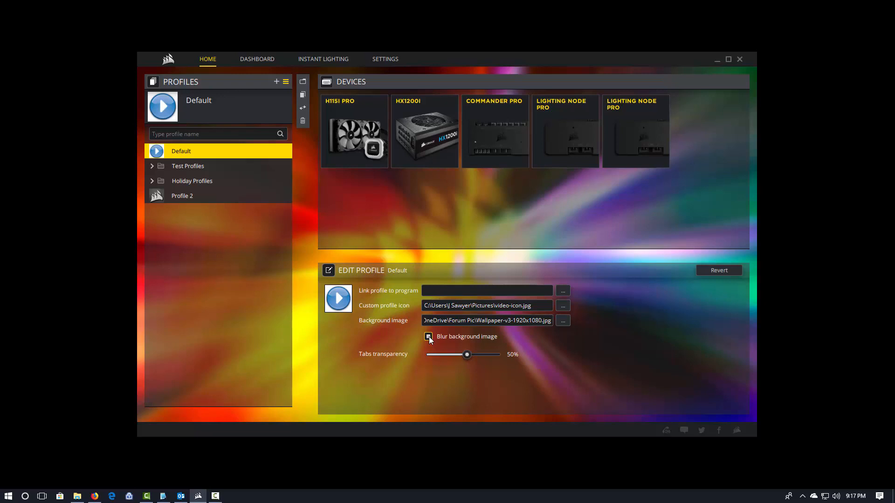
{"action": "left_click", "coordinate": [429, 336]}
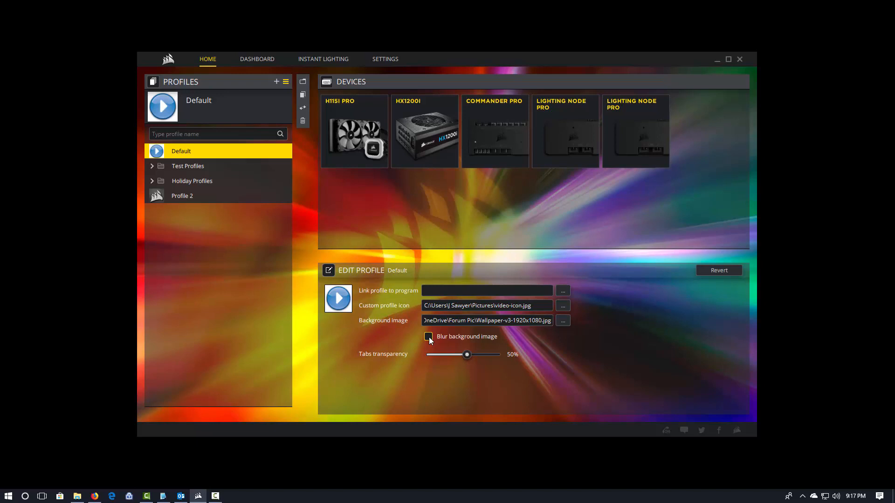
Expand Test Profiles, view Copy of Default's settings, then return to editing Default
{"action": "left_click", "coordinate": [152, 166]}
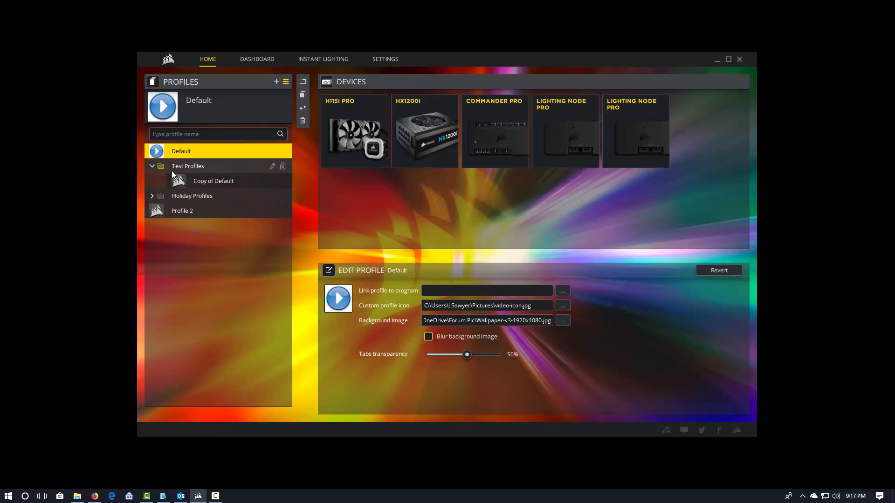
{"action": "left_click", "coordinate": [214, 181]}
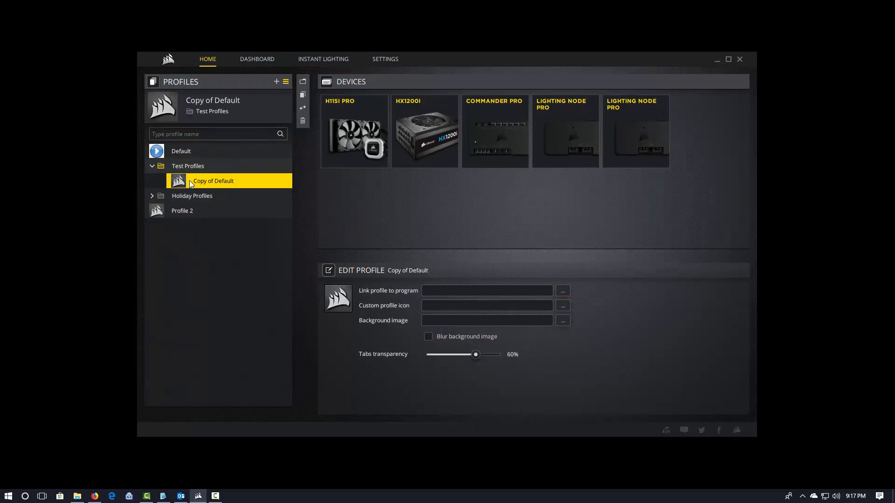
{"action": "mouse_move", "coordinate": [209, 161]}
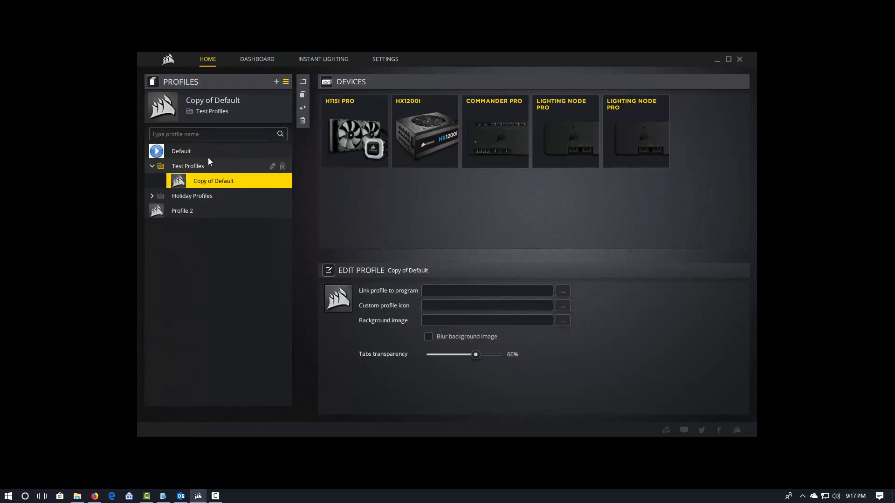
{"action": "left_click", "coordinate": [181, 151]}
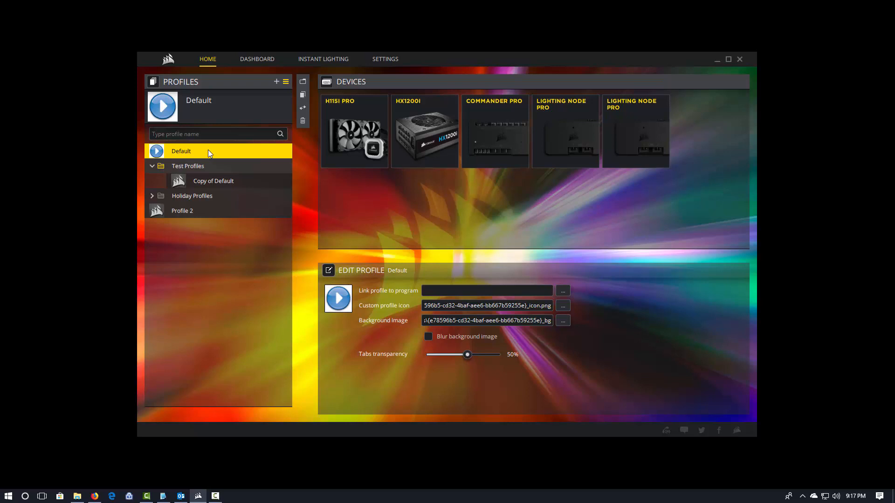
{"action": "mouse_move", "coordinate": [478, 148]}
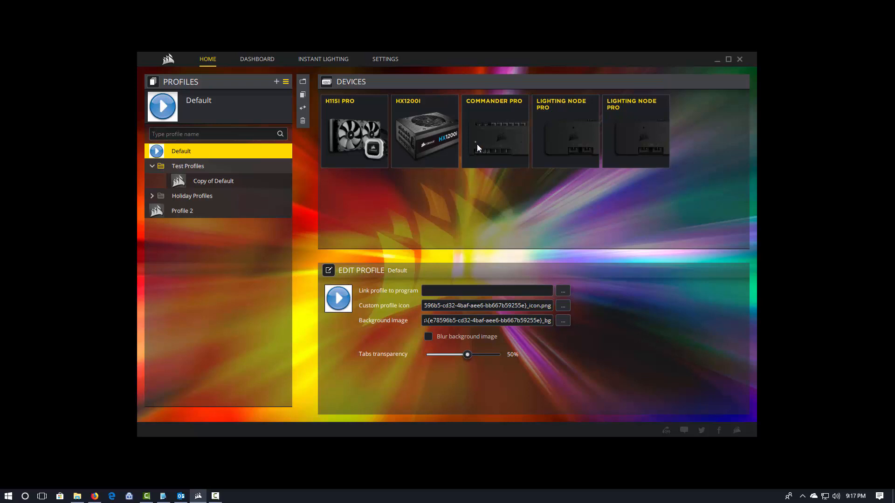
Open the Commander Pro's Lighting Setup to configure its LL Fan Hub channels
{"action": "left_click", "coordinate": [494, 131]}
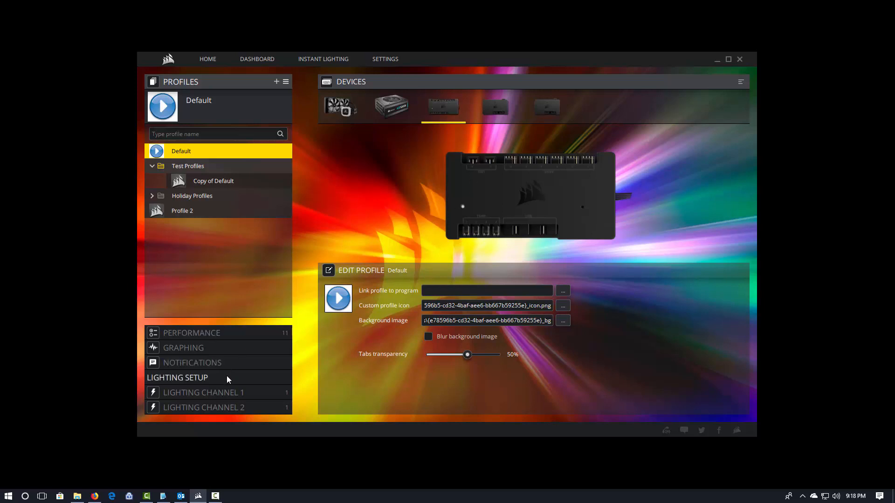
{"action": "left_click", "coordinate": [177, 377]}
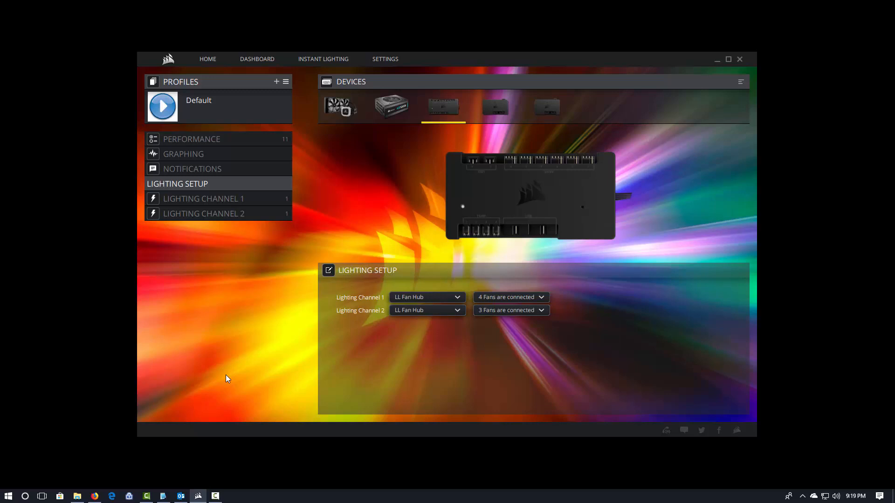
{"action": "mouse_move", "coordinate": [492, 114]}
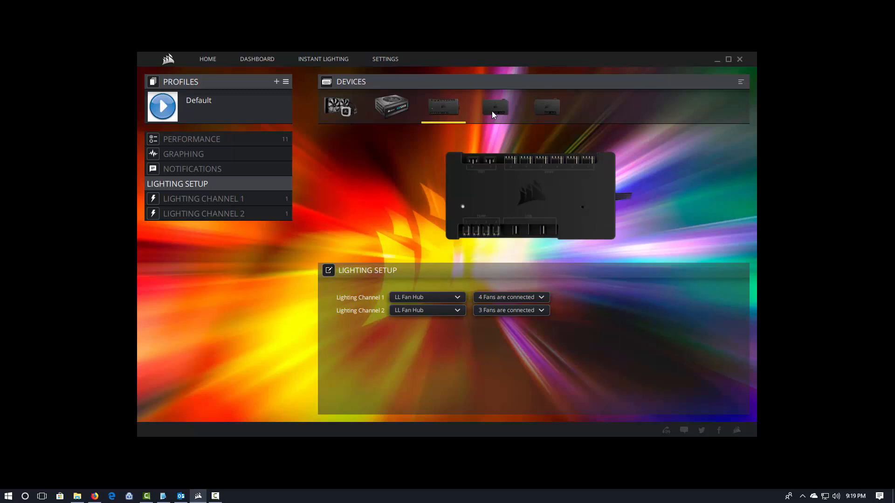
View each Lighting Node Pro's setup, ending on the one with two RGB Light Strip channels (6 and 5 strips)
{"action": "left_click", "coordinate": [494, 106]}
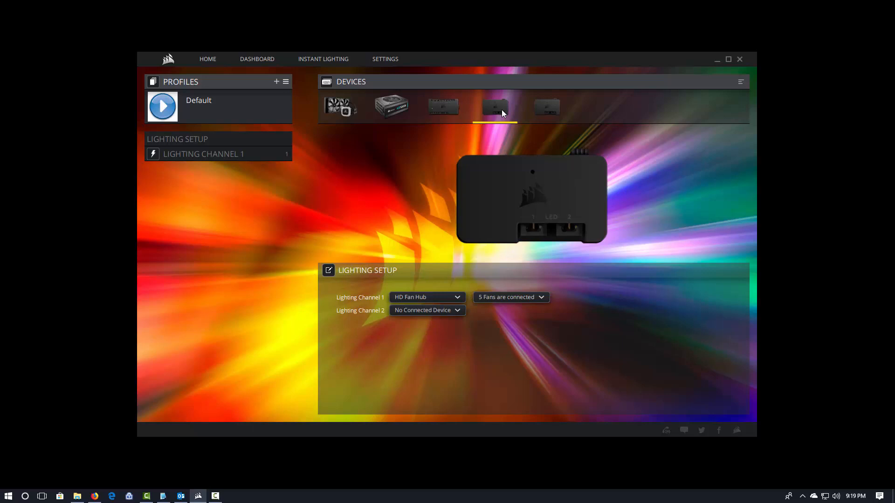
{"action": "left_click", "coordinate": [546, 108]}
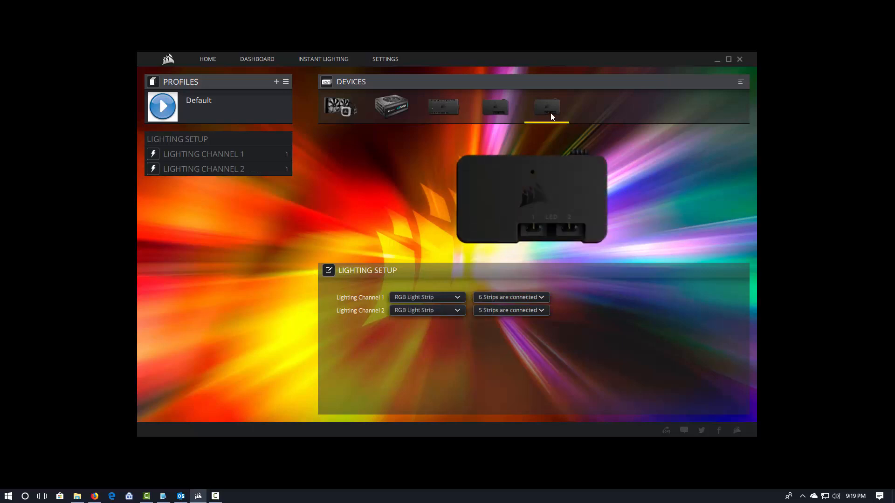